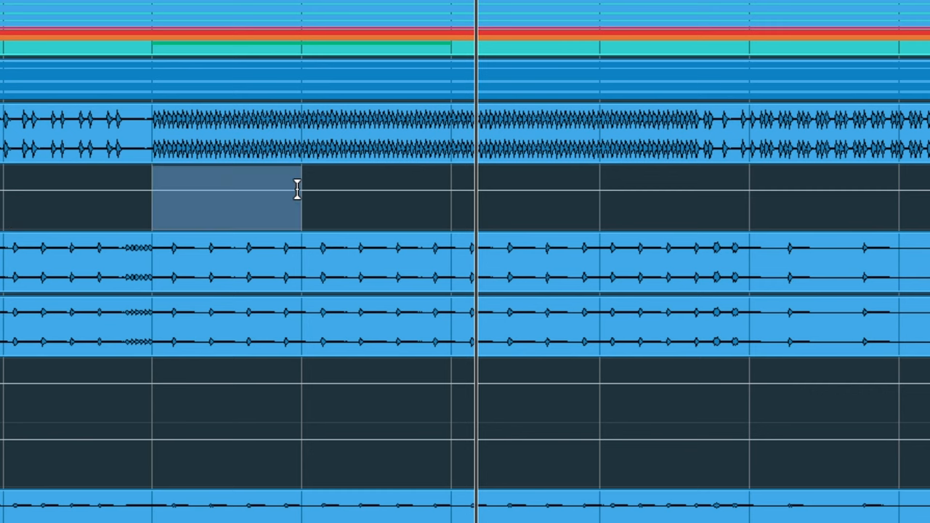
Select the KICK volume automation across bars 11–18 and drag its level down into a dip.
left_click_drag(298, 197, 646, 196)
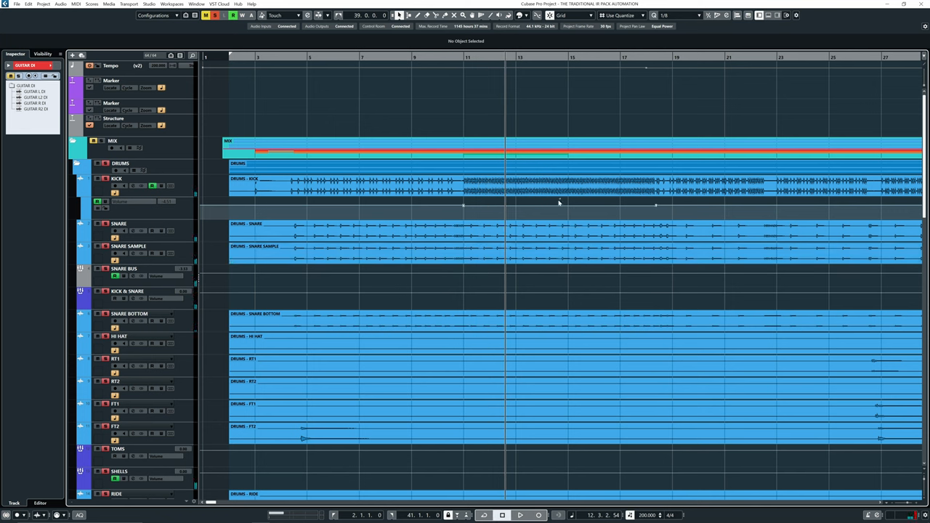
left_click(430, 57)
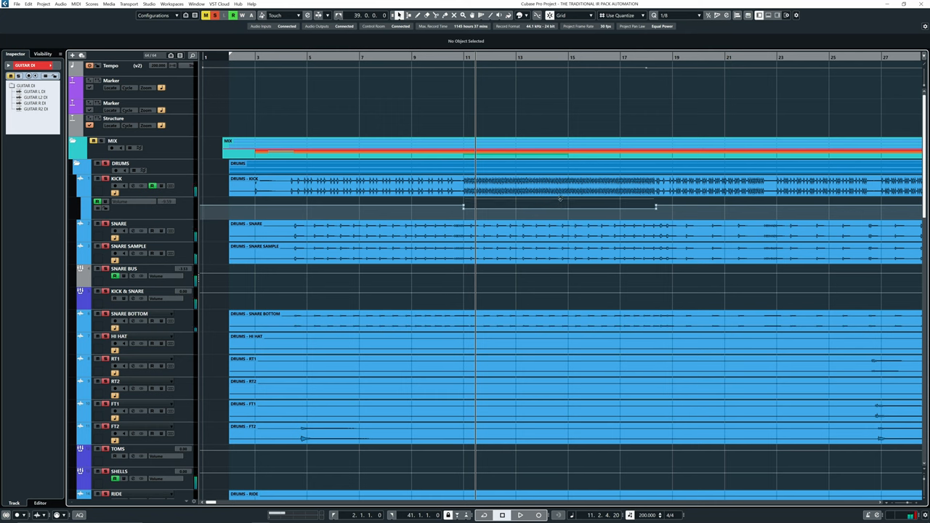
left_click(521, 515)
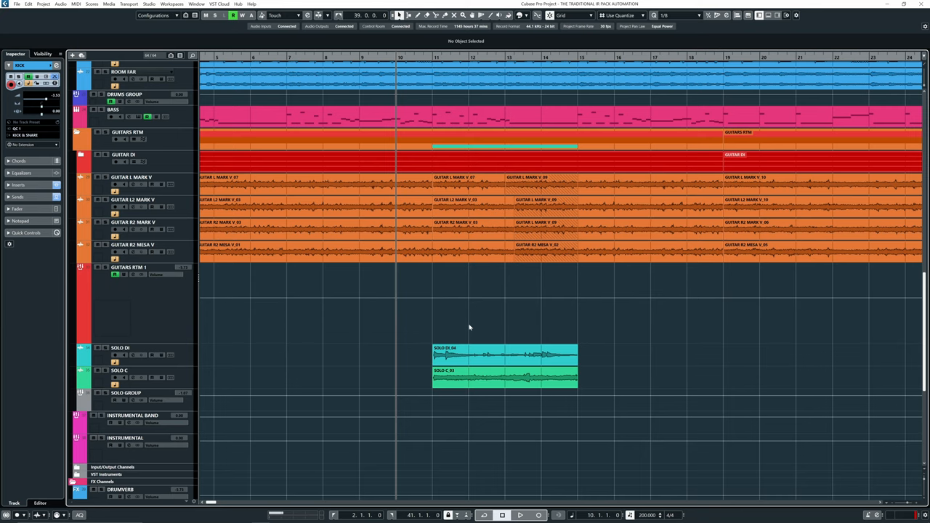
Mark the solo span, bars 11–15, on the GUITARS RTM 1 volume lane for the dip.
left_click(519, 515)
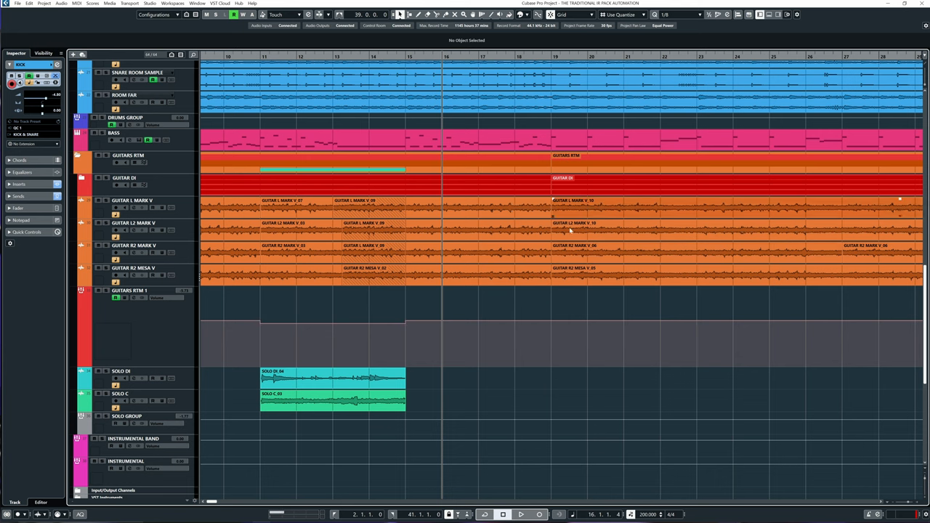
left_click(521, 514)
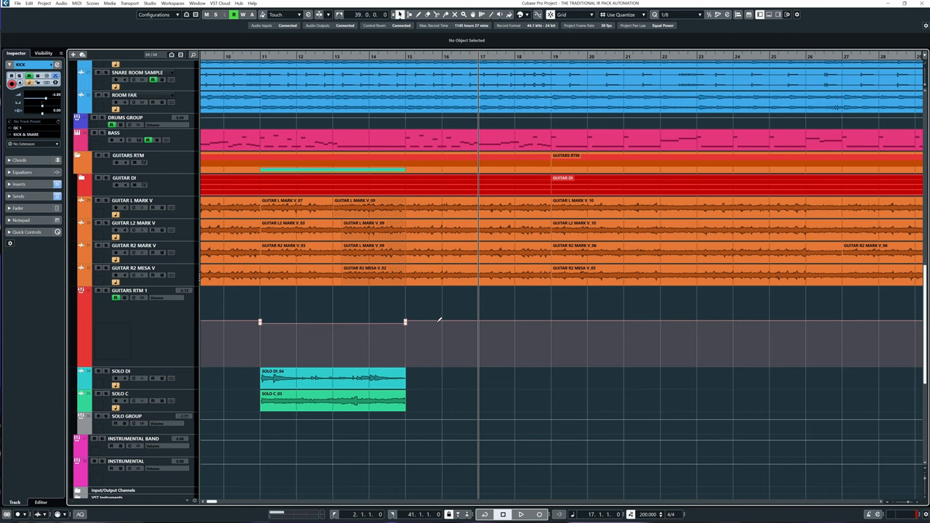
mouse_move(512, 311)
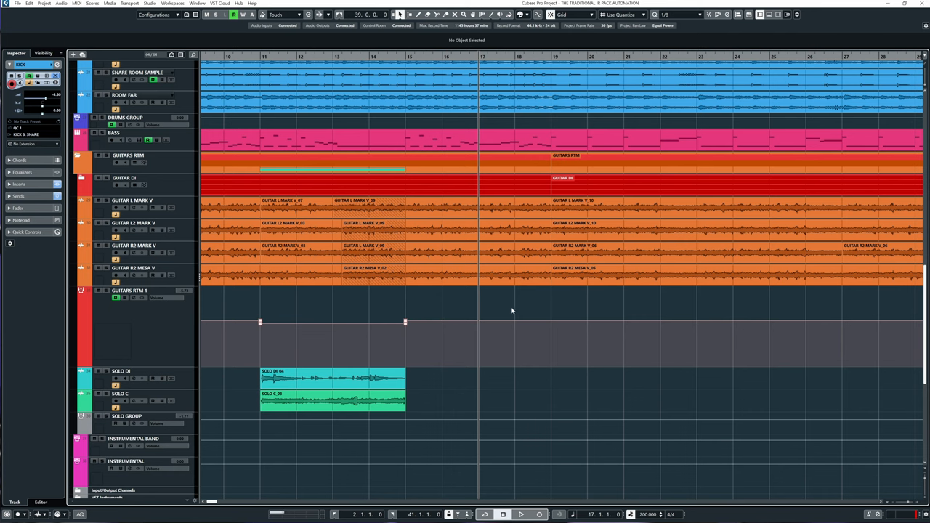
left_click_drag(259, 298, 405, 362)
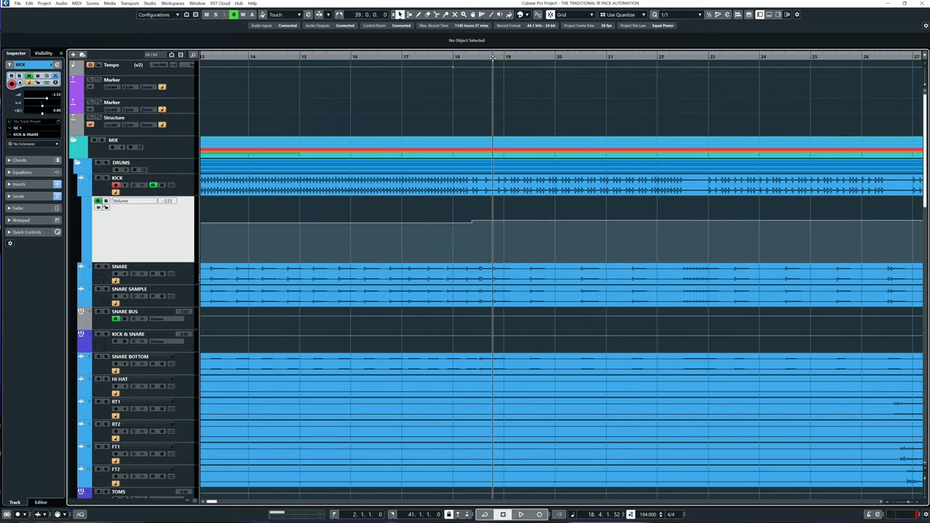
Start playback near bar 18 to hear the kick volume step back up.
left_click(521, 515)
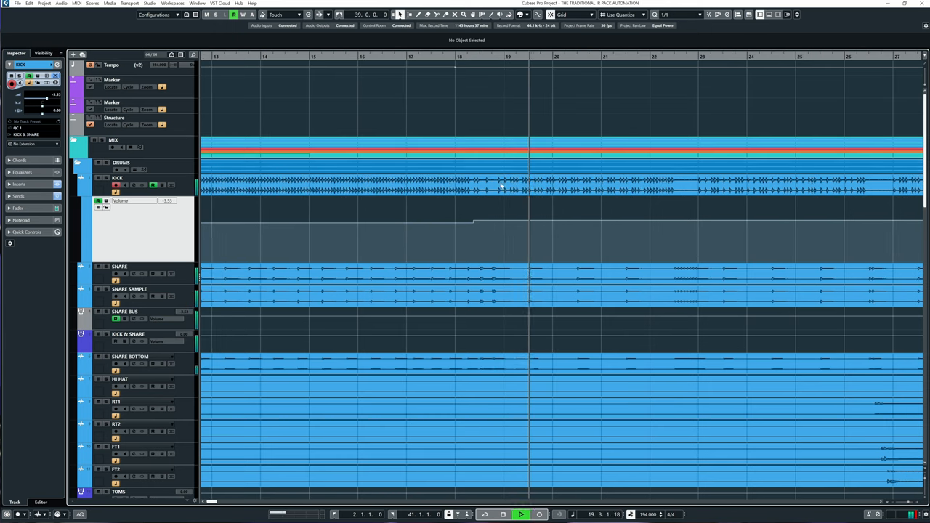